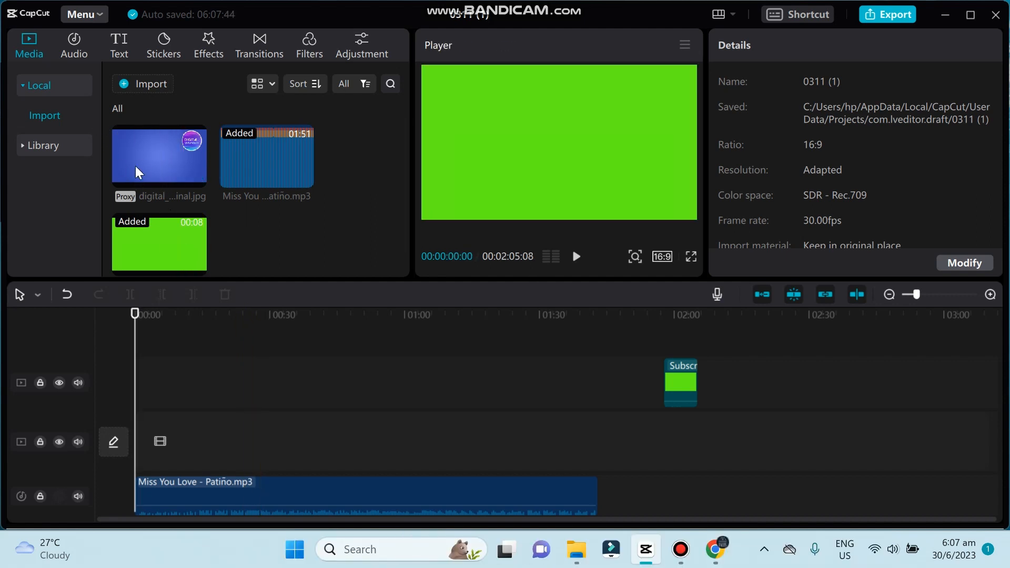
Drag digital_unraveled_2021_final.jpg onto the video track at 00:00, above the music
drag(138, 154, 161, 451)
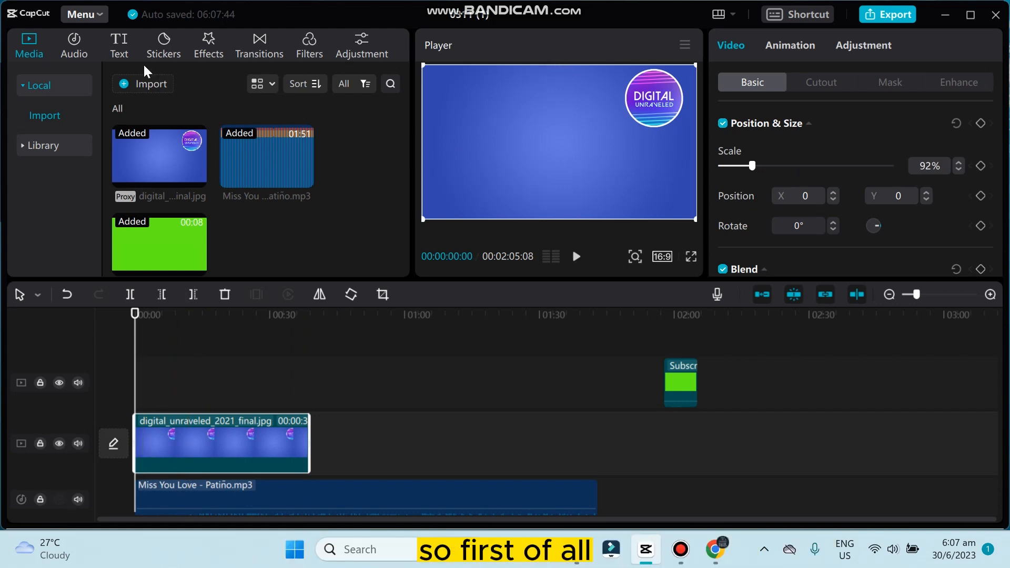
Open the Effects library and scroll the Trending list down to Shake
click(207, 46)
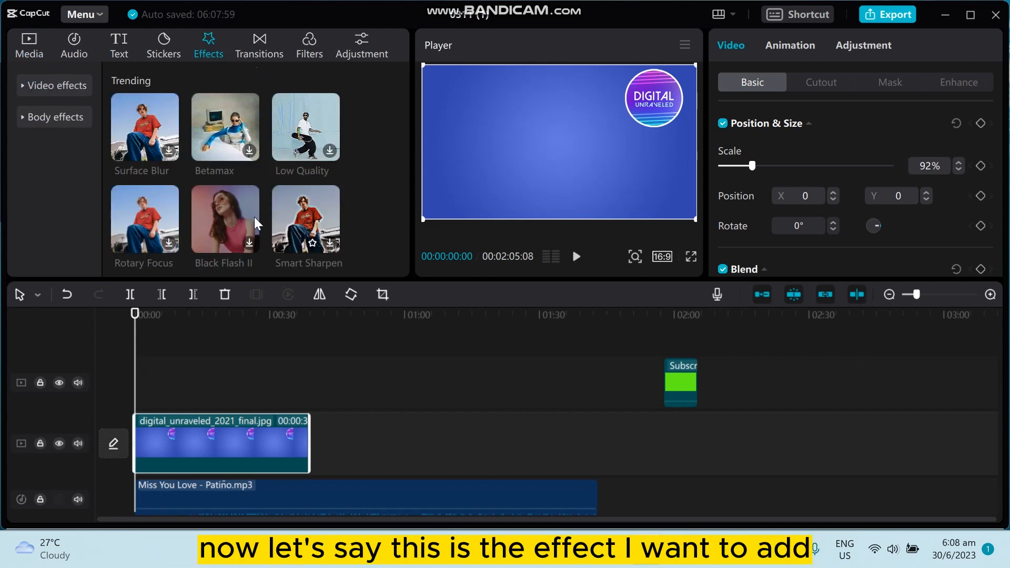
scroll(down, 3)
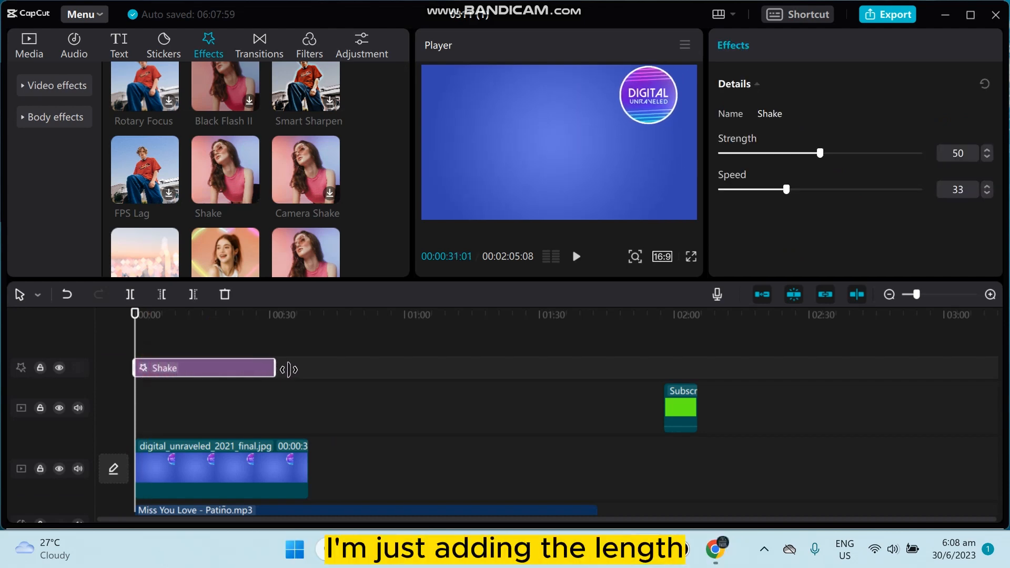
Stretch the Shake clip to the photo's end, then play and pause the preview
drag(287, 369, 309, 368)
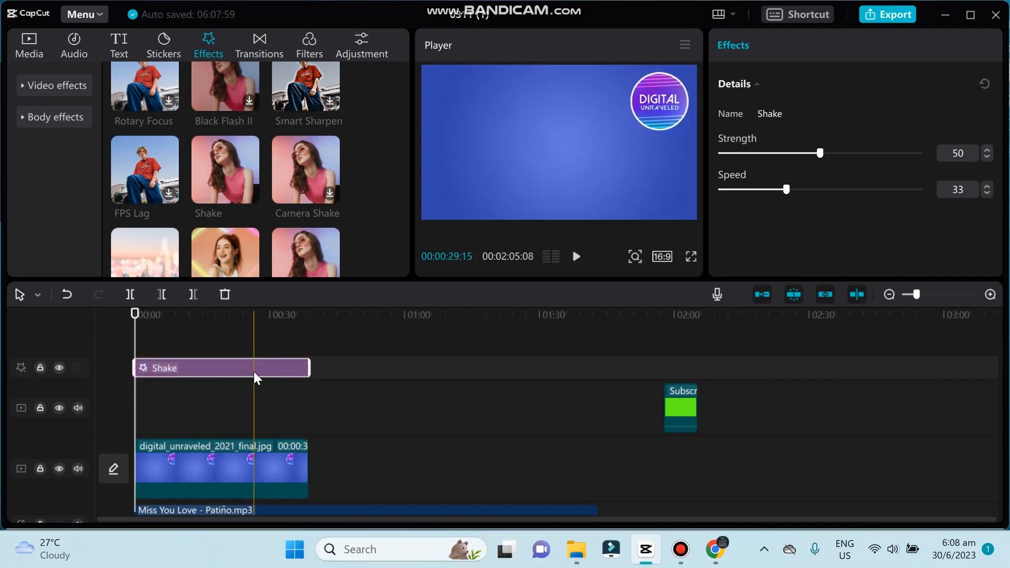
click(575, 256)
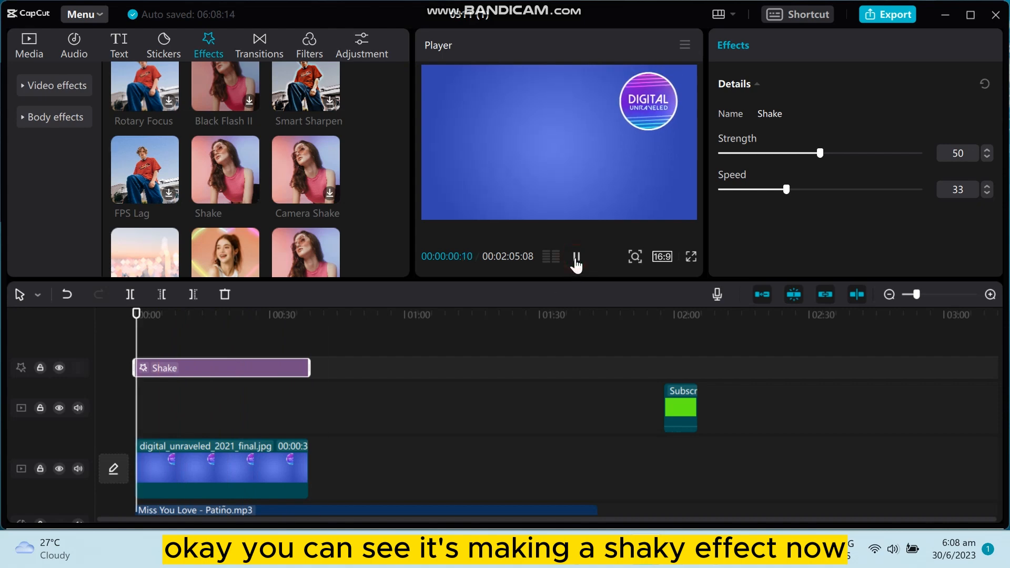
click(575, 257)
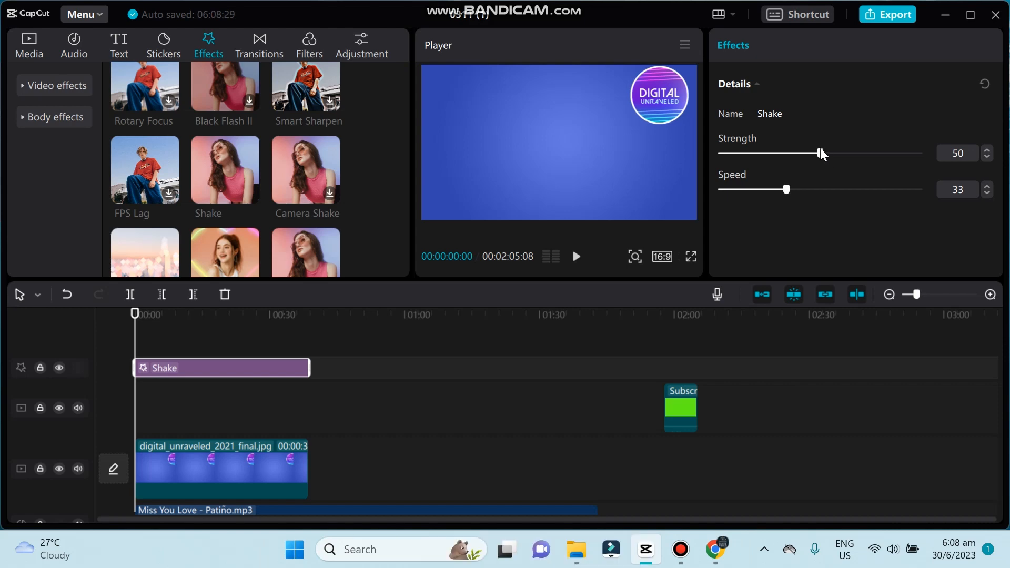
Lower the Shake strength to 15 and preview the gentler shake
drag(821, 152, 780, 153)
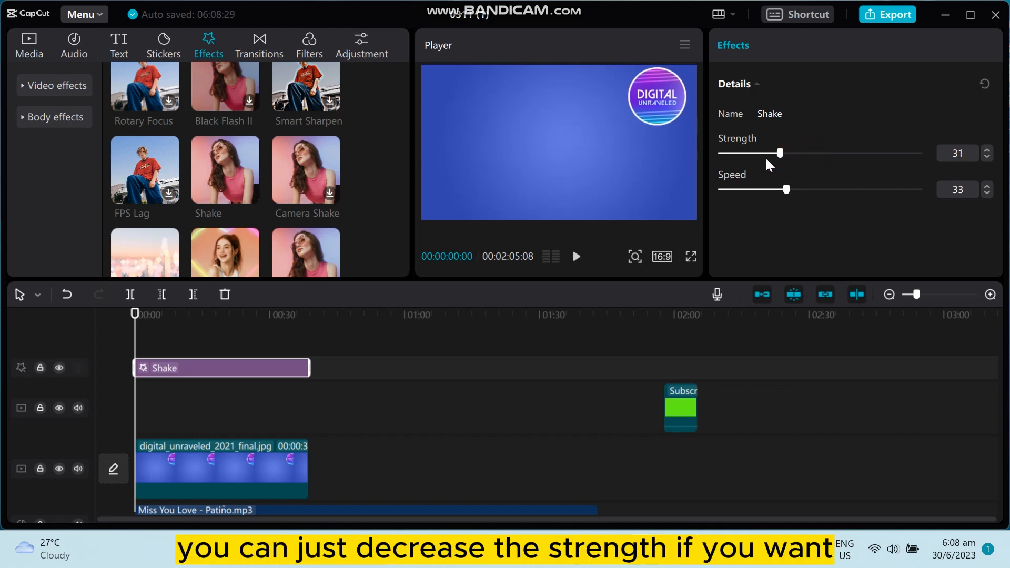
drag(779, 152, 749, 152)
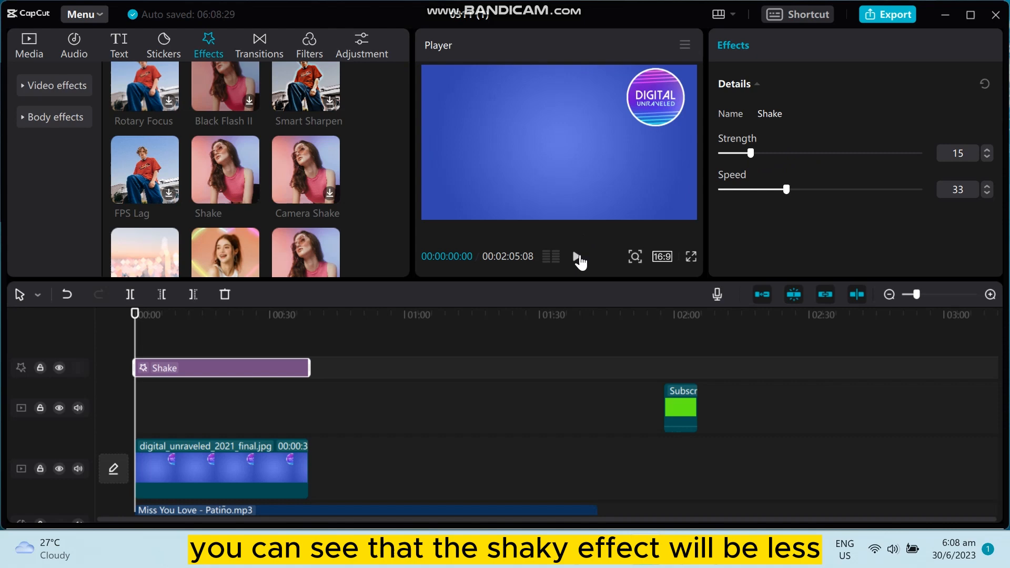
click(577, 256)
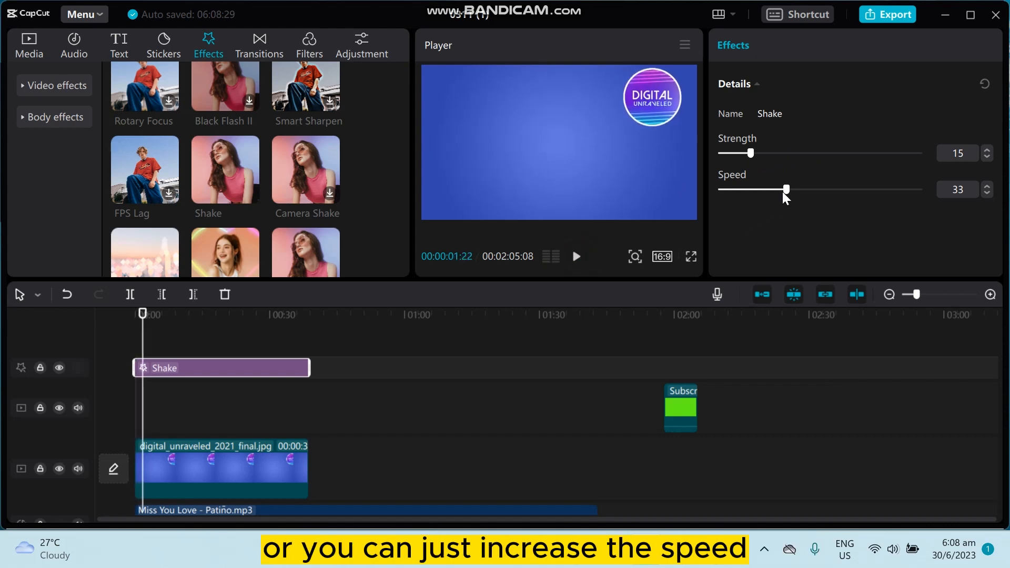
Raise Shake speed to 80 and preview, then drop speed to 2 and raise strength above 58
drag(786, 189, 880, 189)
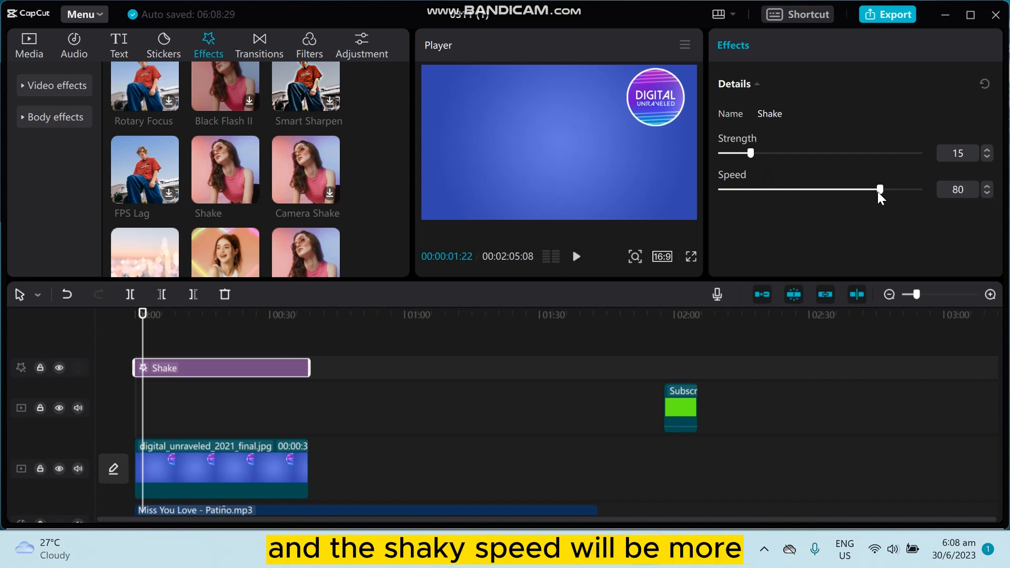
click(575, 256)
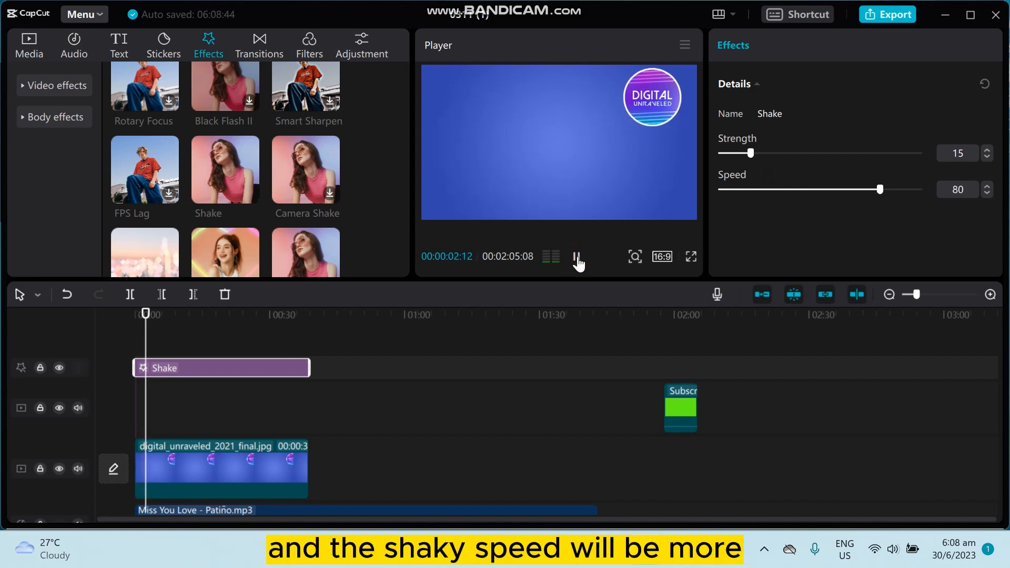
drag(880, 189, 732, 189)
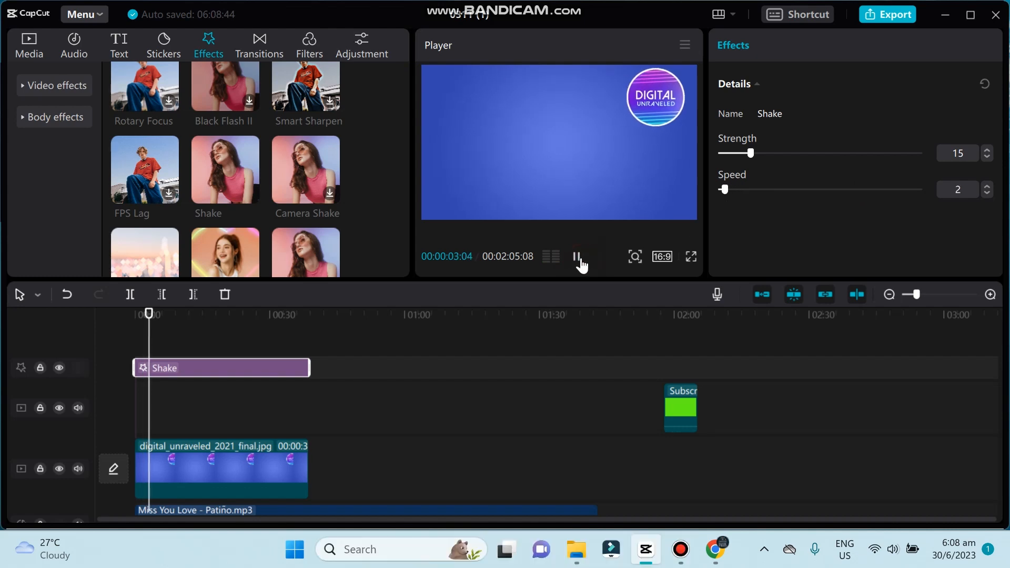
drag(750, 153, 866, 153)
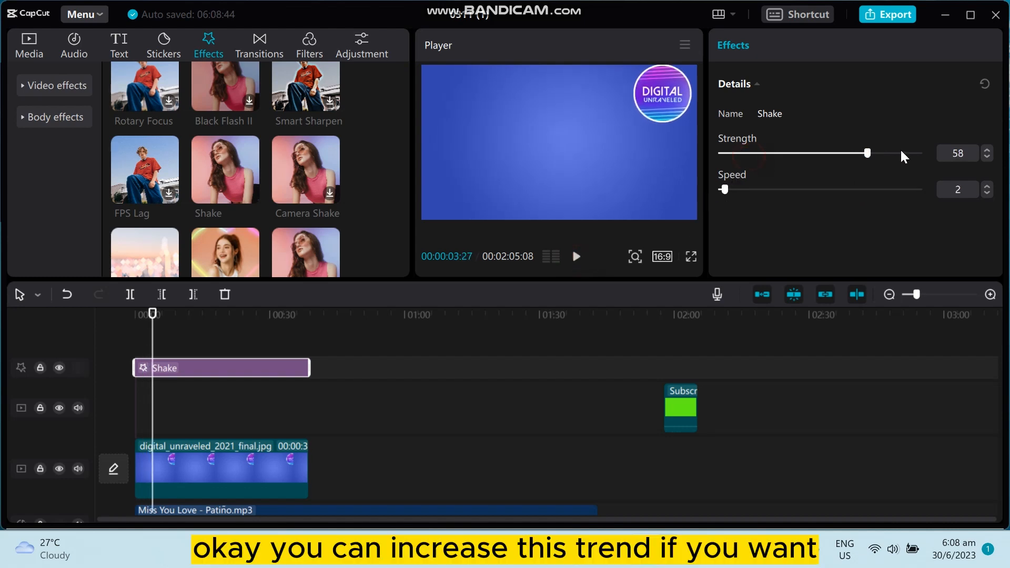
drag(866, 152, 902, 153)
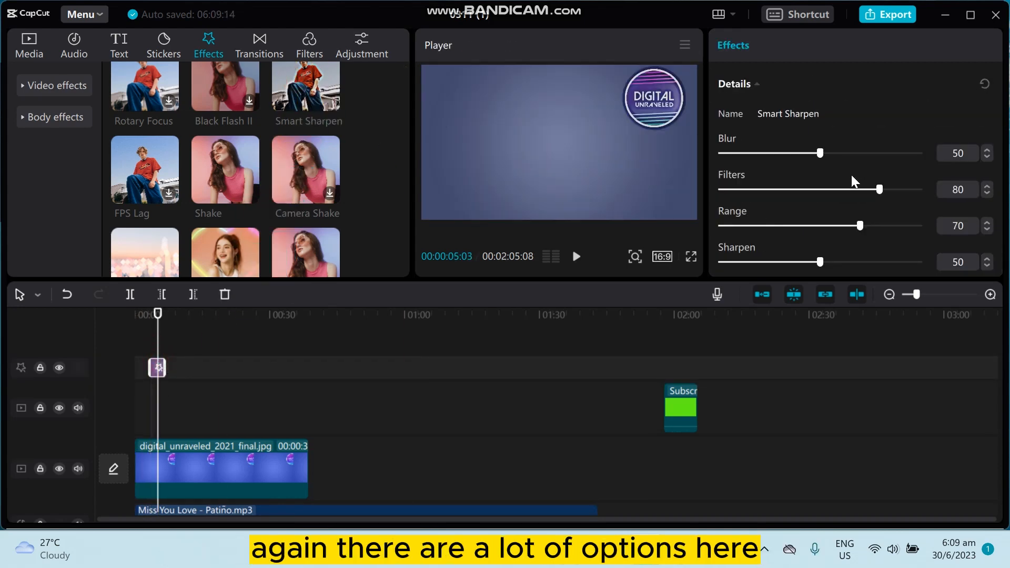
mouse_move(805, 182)
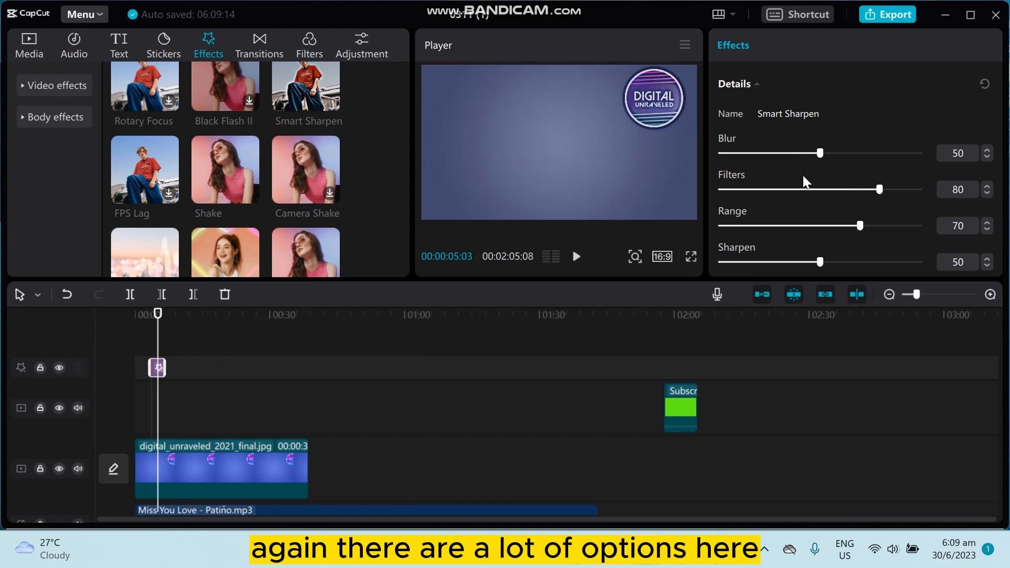